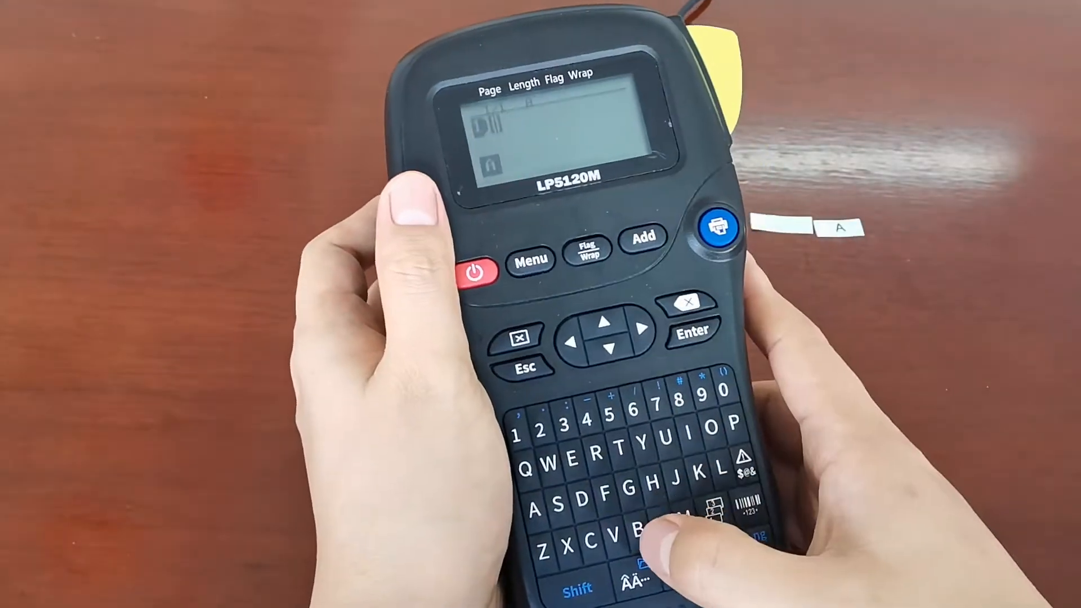
Enter the letter B as label text and print it on white tape.
{"action": "left_click", "coordinate": [717, 225]}
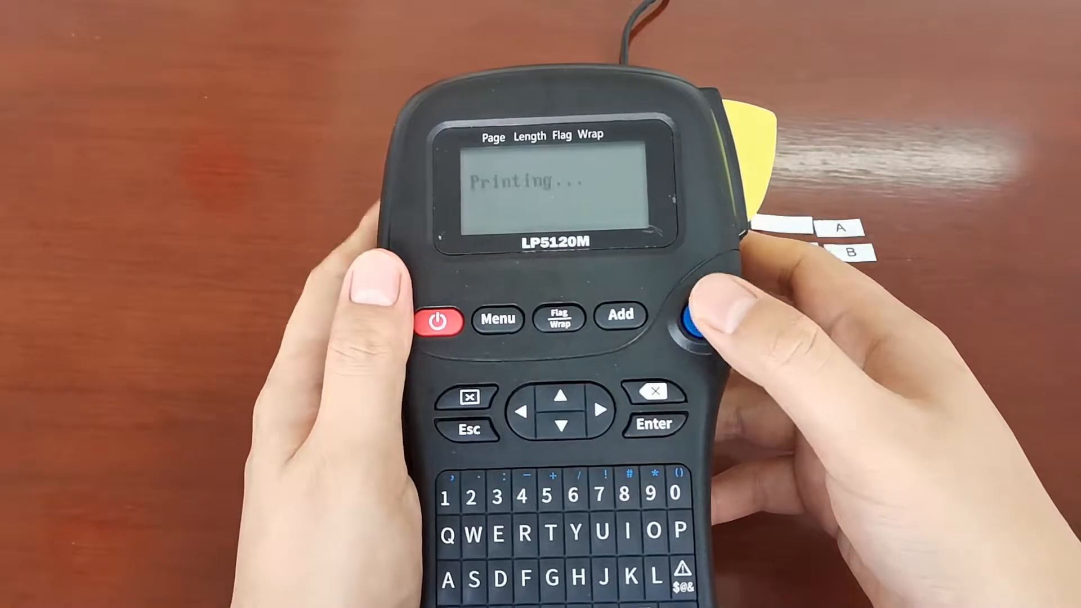
{"action": "left_click", "coordinate": [698, 318]}
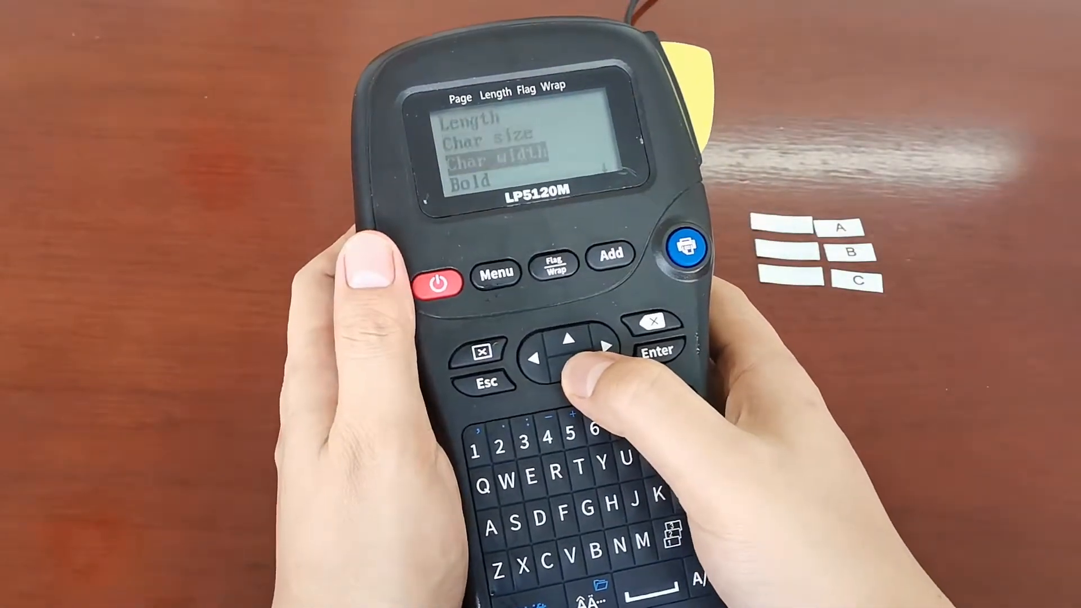
Move through the label formatting settings (Length, Char size, Char width, Bold).
{"action": "left_click", "coordinate": [567, 342]}
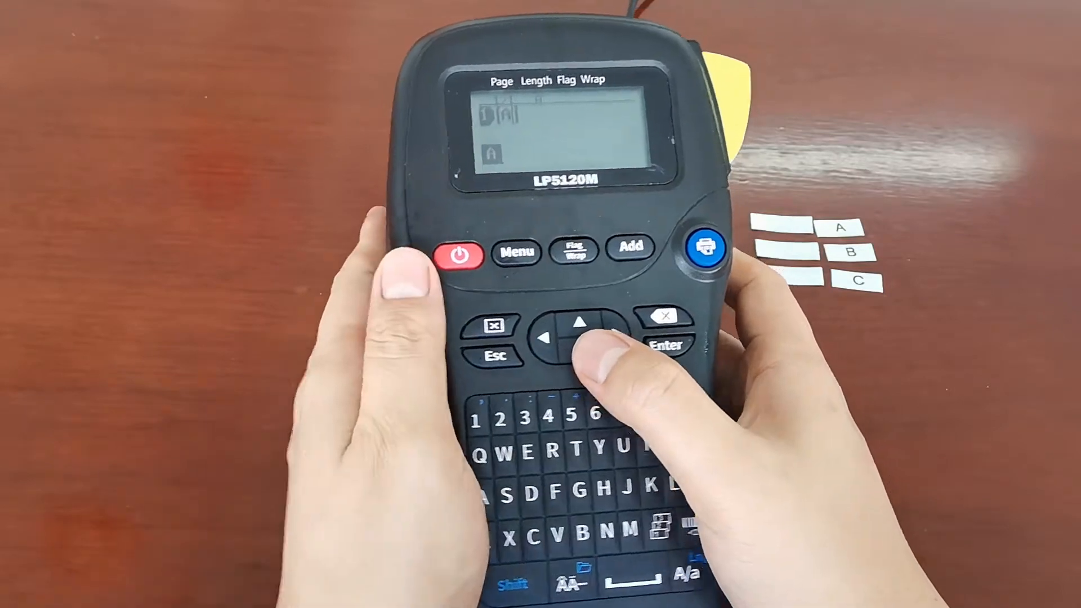
Chain-print the labels one copy each, cutting at 'Please Cut' to continue.
{"action": "left_click", "coordinate": [701, 246]}
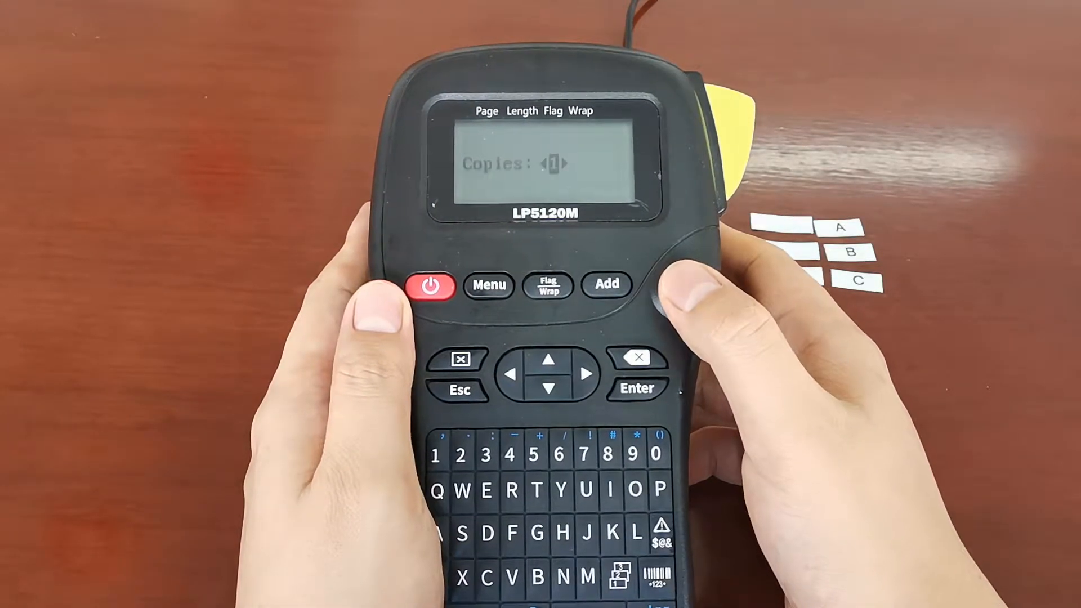
{"action": "left_click", "coordinate": [635, 389]}
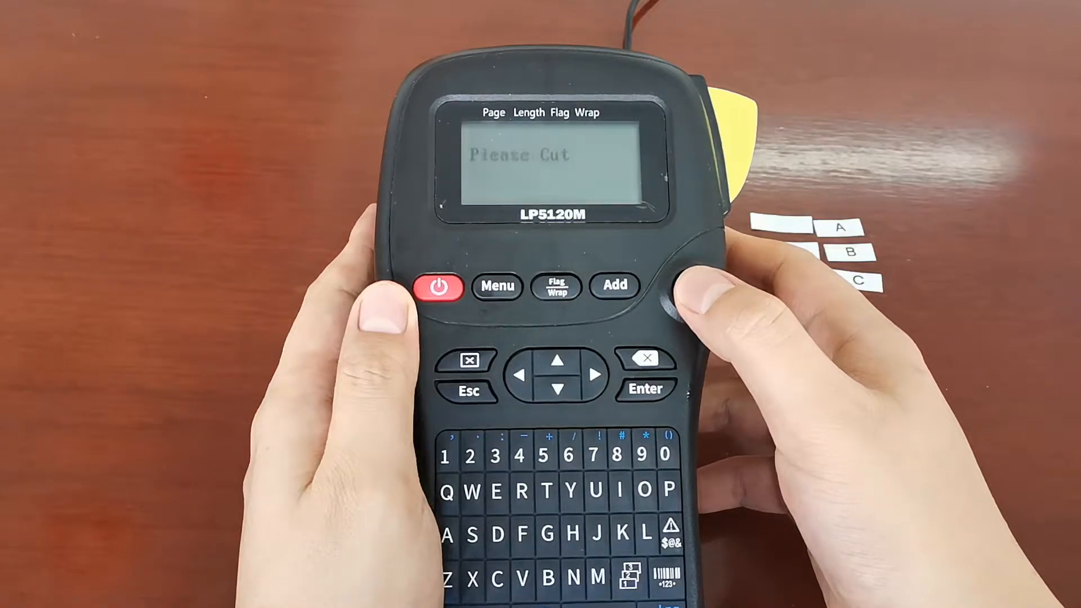
{"action": "left_click", "coordinate": [697, 245]}
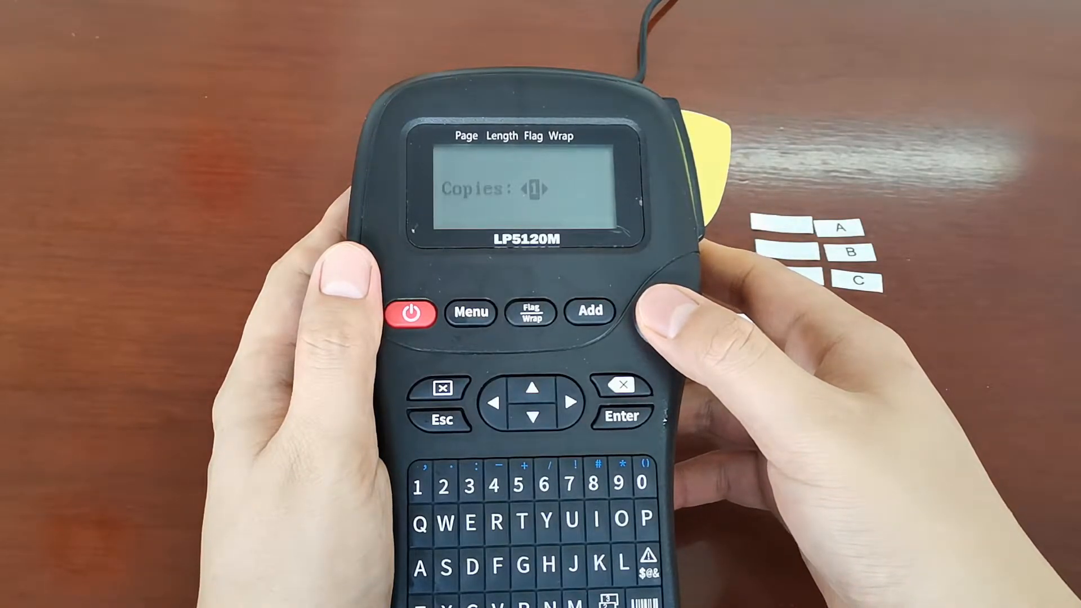
{"action": "left_click", "coordinate": [589, 311]}
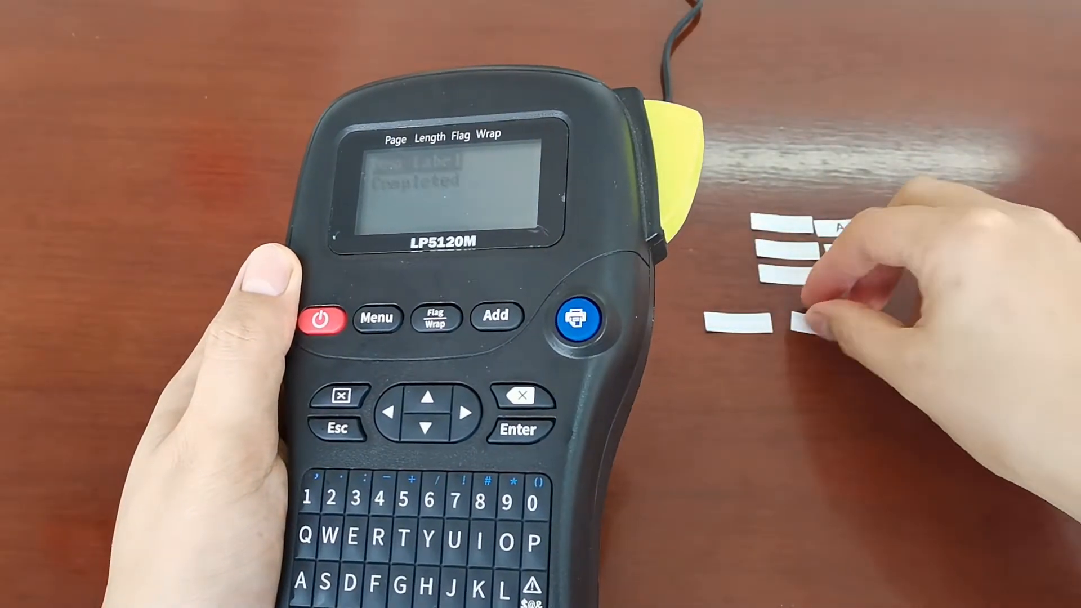